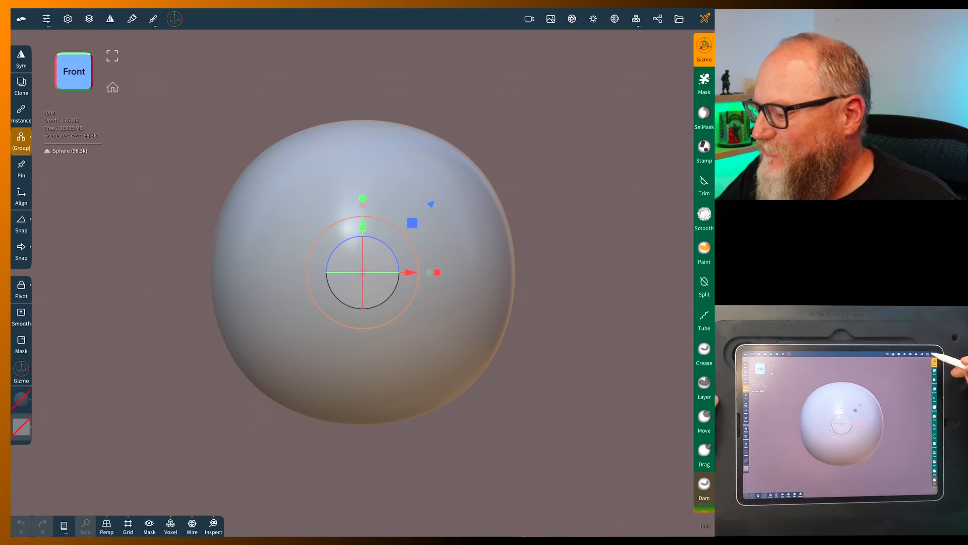
# Add a Box primitive, stretch it into a long flat bar across the sphere, and hide the sphere.
pyautogui.click(657, 18)
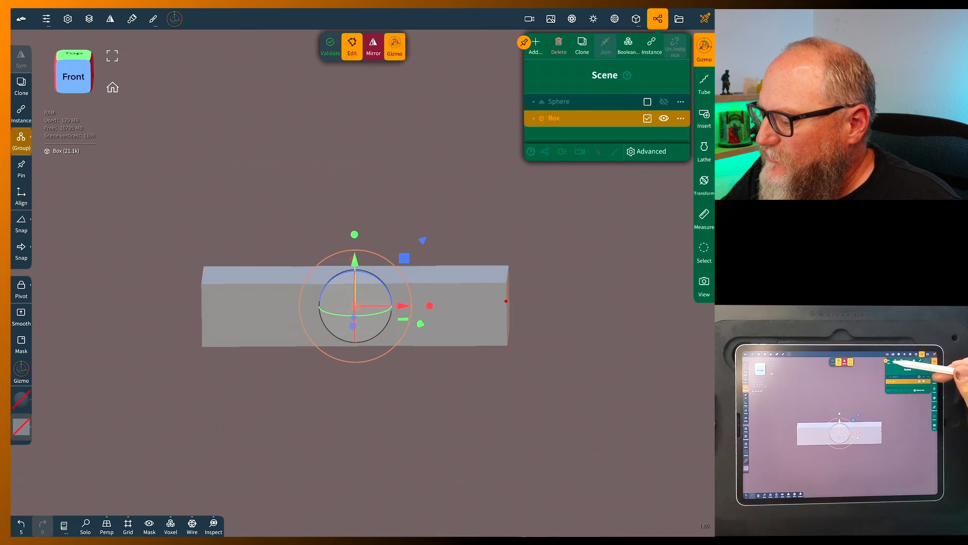
# Add a Cylinder with Division X raised to 270, validate it and slim it into a thin vertical rod.
pyautogui.click(535, 42)
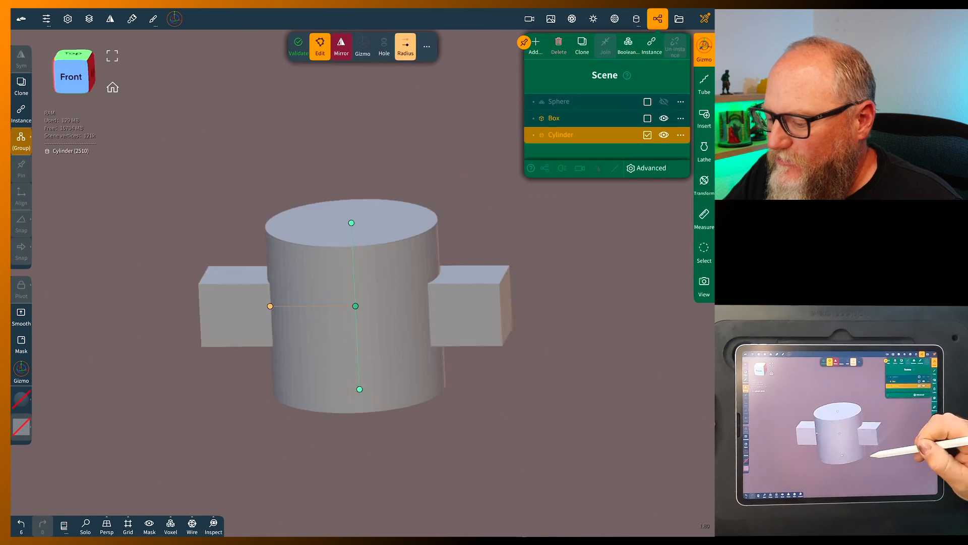
pyautogui.click(406, 46)
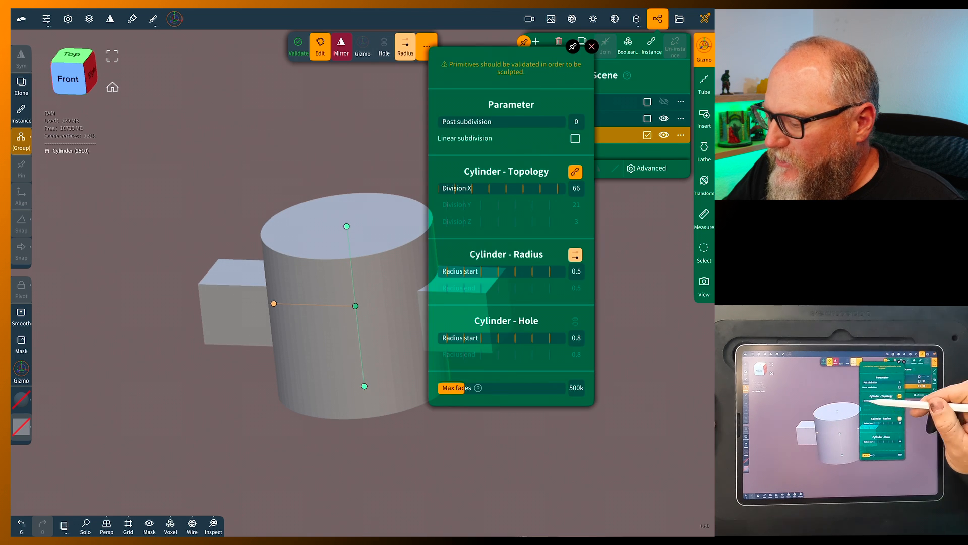
pyautogui.moveTo(482, 188); pyautogui.dragTo(577, 188)
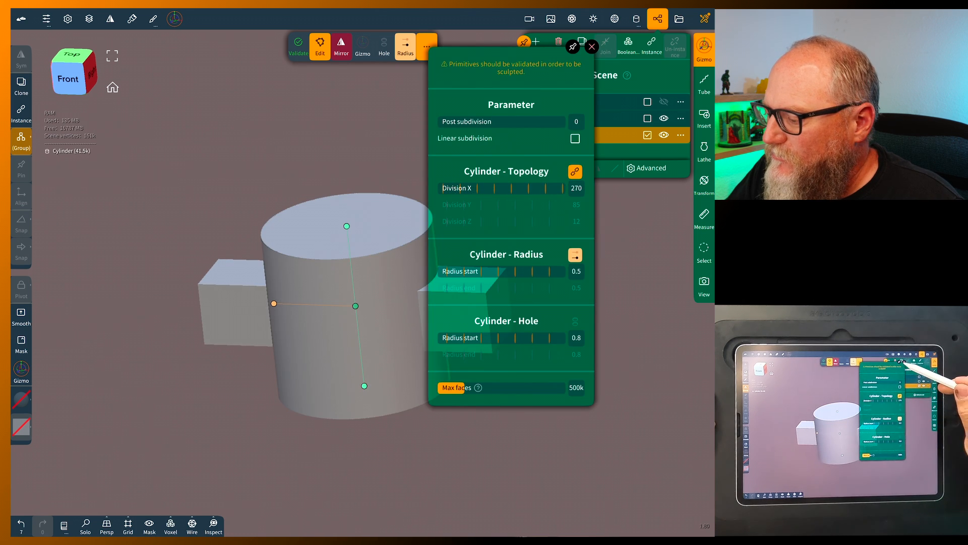
pyautogui.click(590, 48)
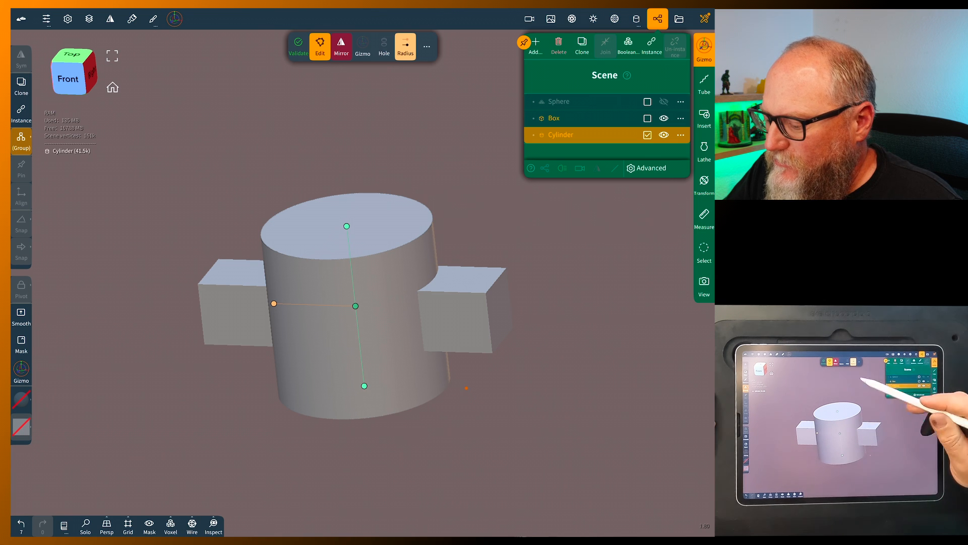
pyautogui.click(384, 46)
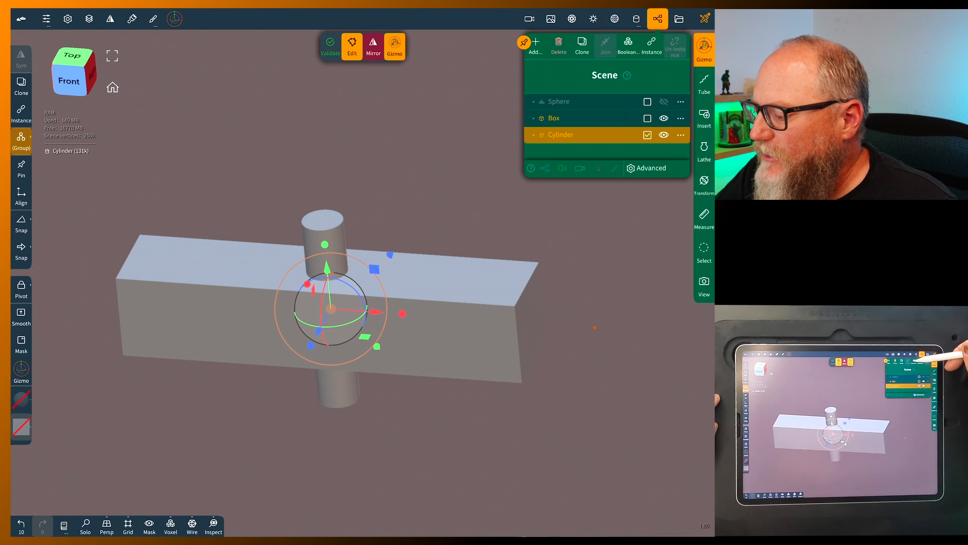
# Boolean-subtract the cylinder from the box, leaving a round hole through the bar.
pyautogui.click(628, 43)
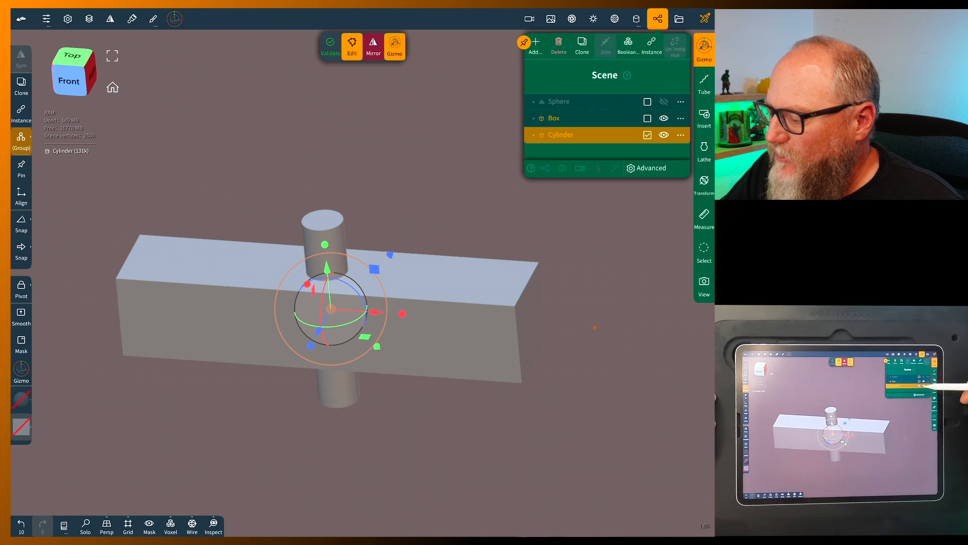
pyautogui.click(664, 134)
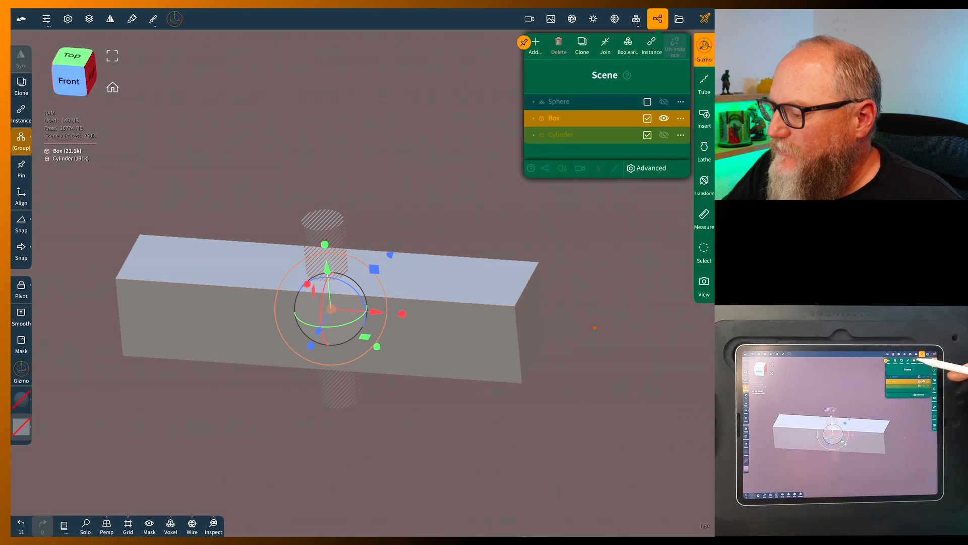
pyautogui.click(627, 43)
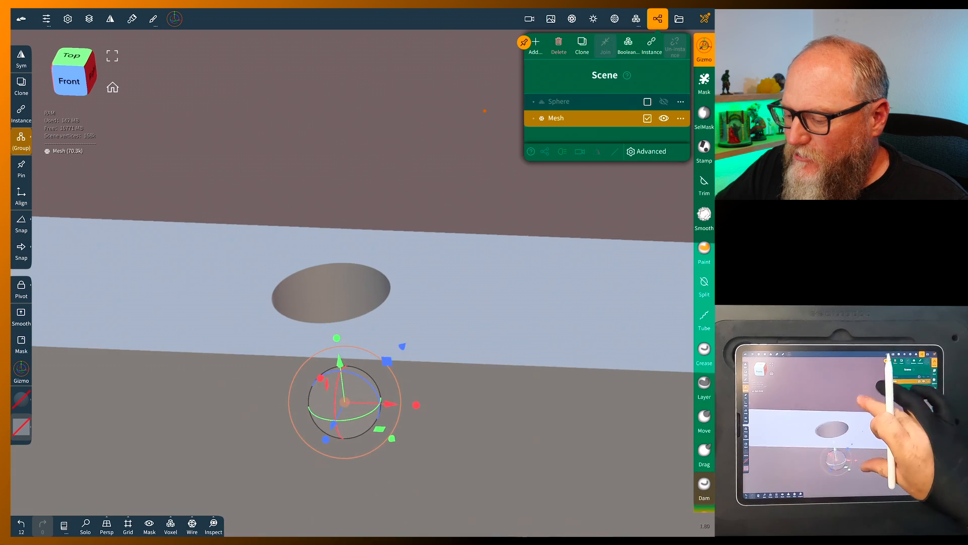
pyautogui.moveTo(346, 402); pyautogui.dragTo(303, 314)
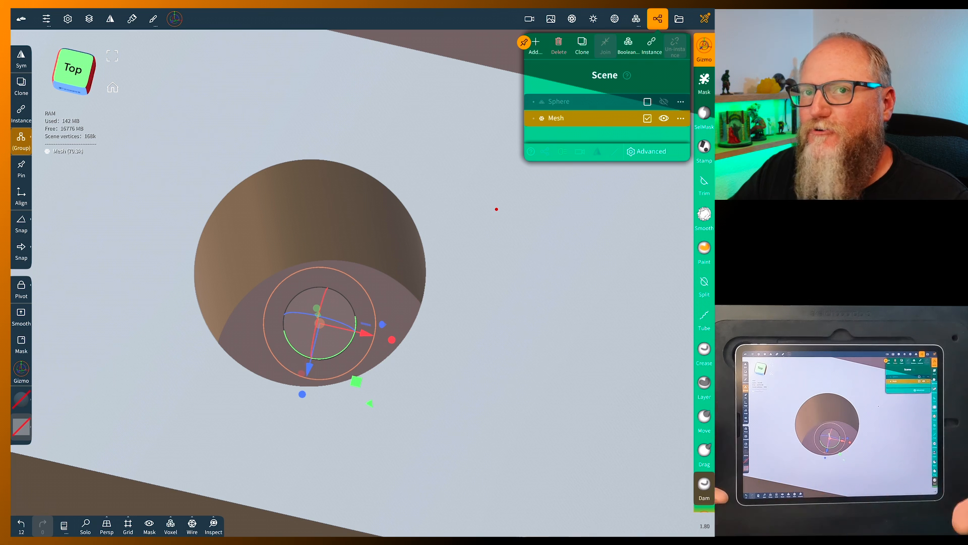
pyautogui.click(192, 525)
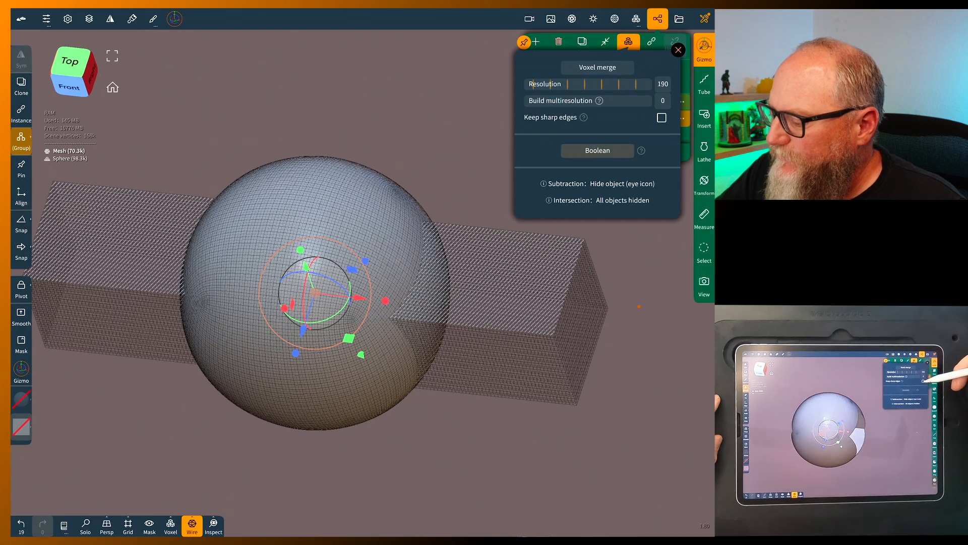
# Boolean-subtract the holed box from the unhidden sphere, leaving a square tunnel with a cylindrical post.
pyautogui.click(596, 151)
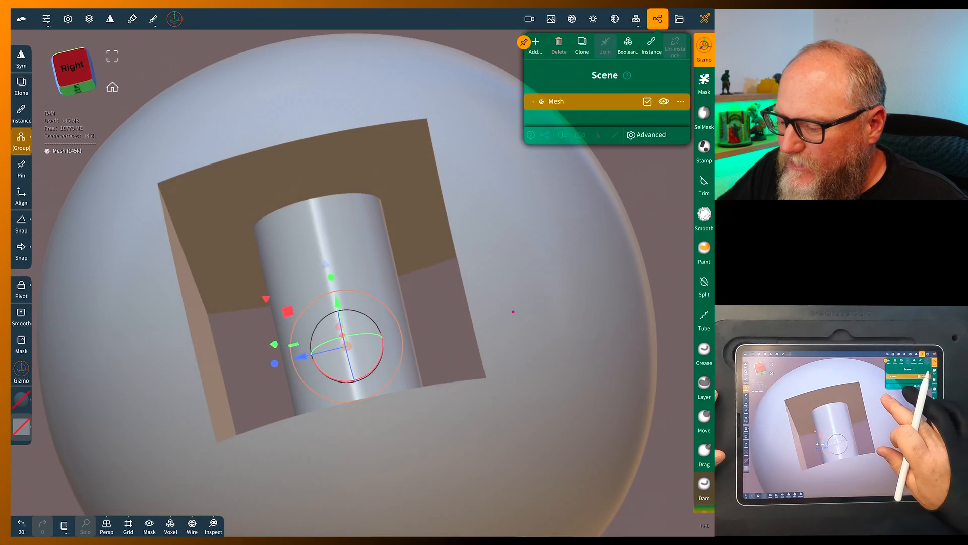
# Turn on Wire to inspect the cavity edge and bring up the Voxel remeshing settings.
pyautogui.moveTo(346, 340); pyautogui.dragTo(266, 247)
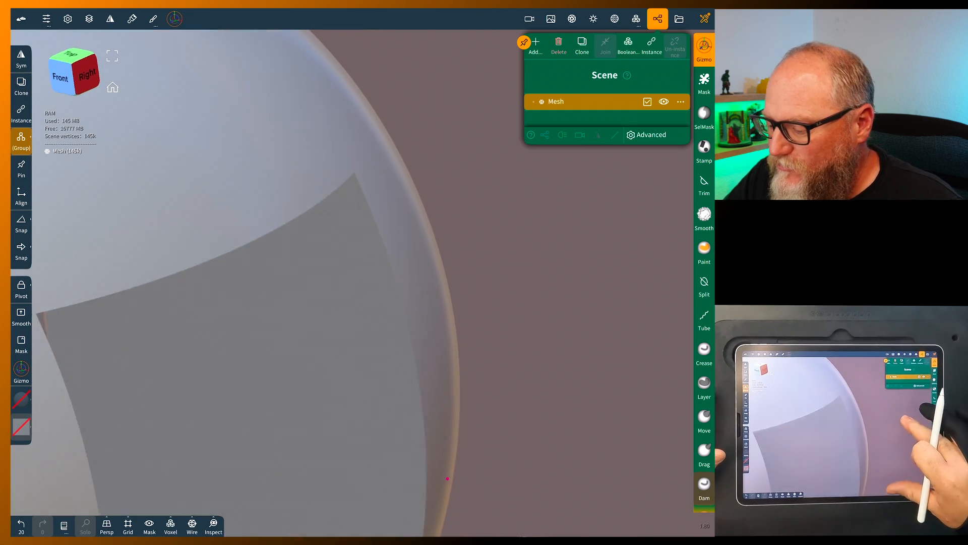
pyautogui.click(191, 526)
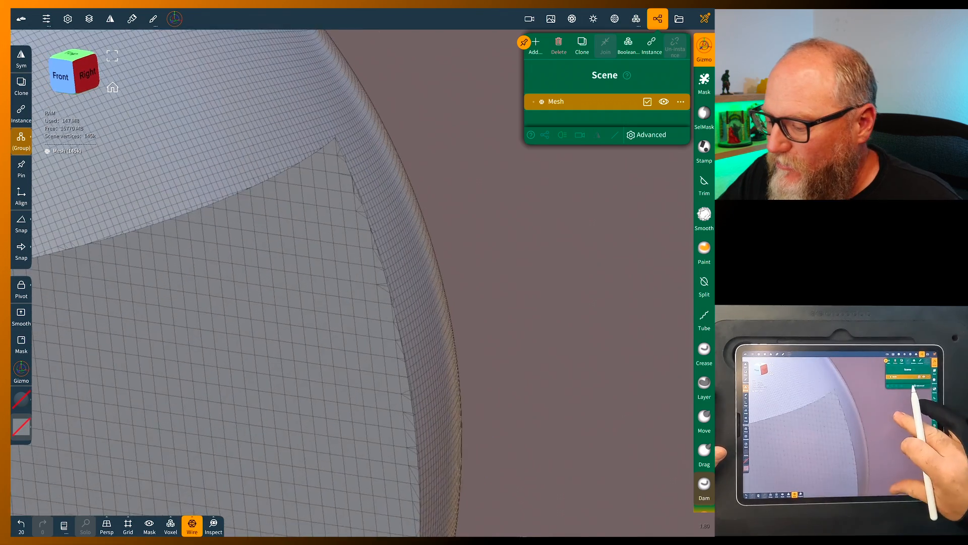
pyautogui.click(636, 18)
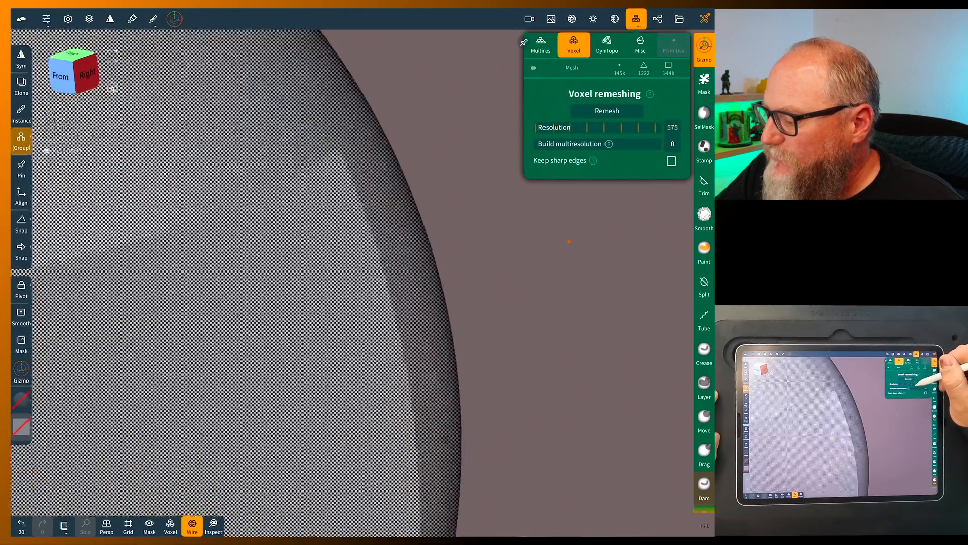
# Voxel remesh the carved sphere at resolution 555 with Keep sharp edges enabled.
pyautogui.click(672, 161)
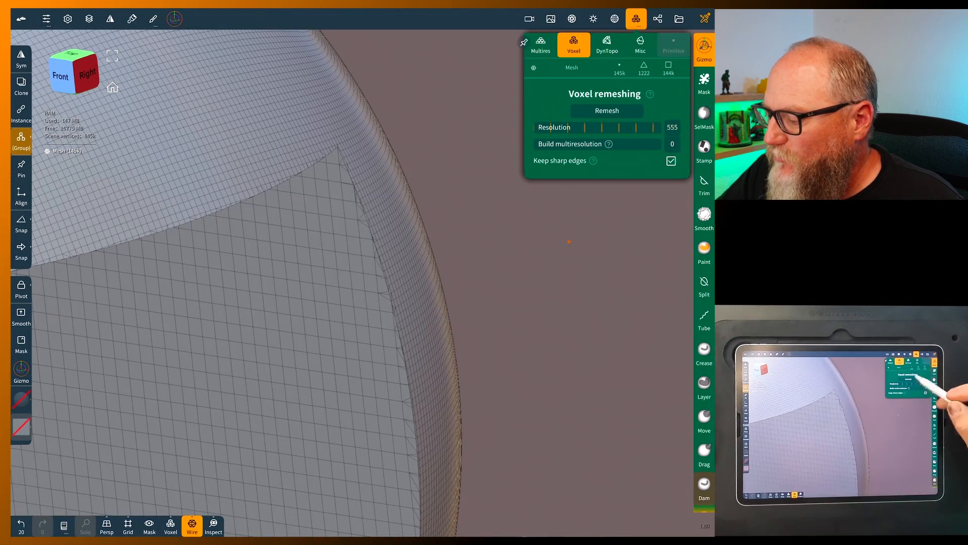
pyautogui.click(606, 111)
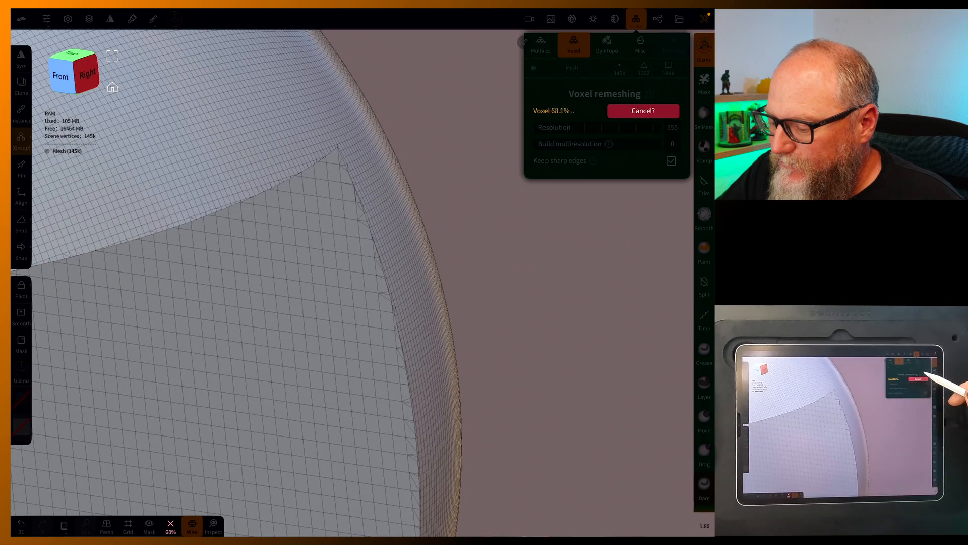